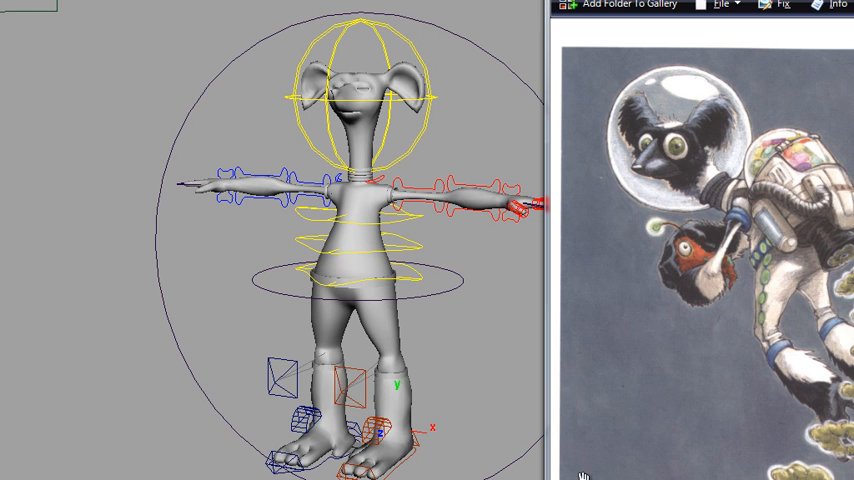
pyautogui.moveTo(432, 296)
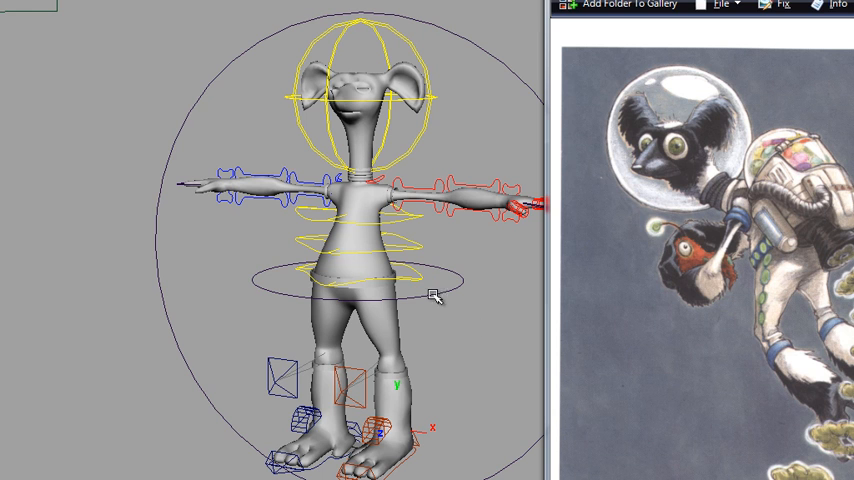
pyautogui.moveTo(440, 344)
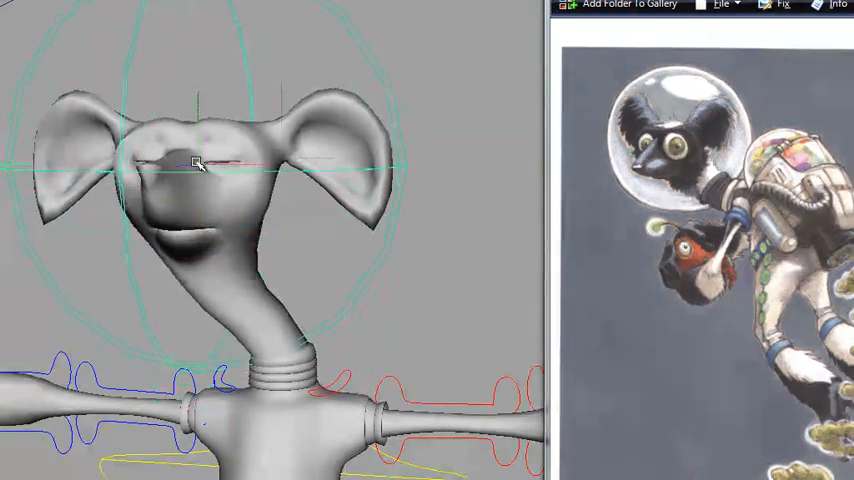
# Step: Orbit around Izzy's head to check the front, side profile and snout from below
pyautogui.moveTo(196, 164); pyautogui.dragTo(276, 156)
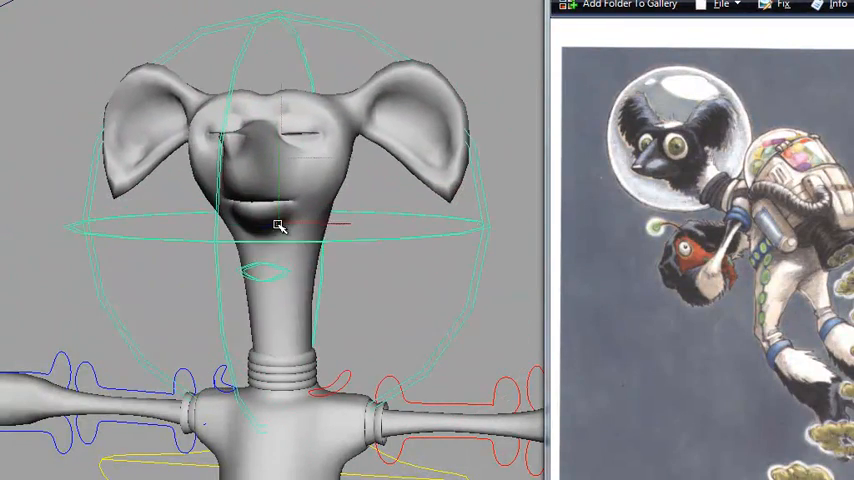
pyautogui.moveTo(280, 224); pyautogui.dragTo(310, 236)
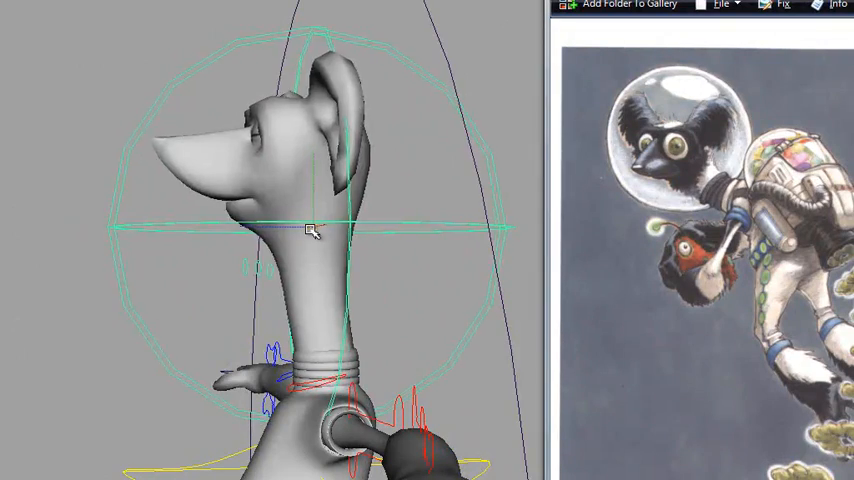
pyautogui.moveTo(310, 230); pyautogui.dragTo(444, 176)
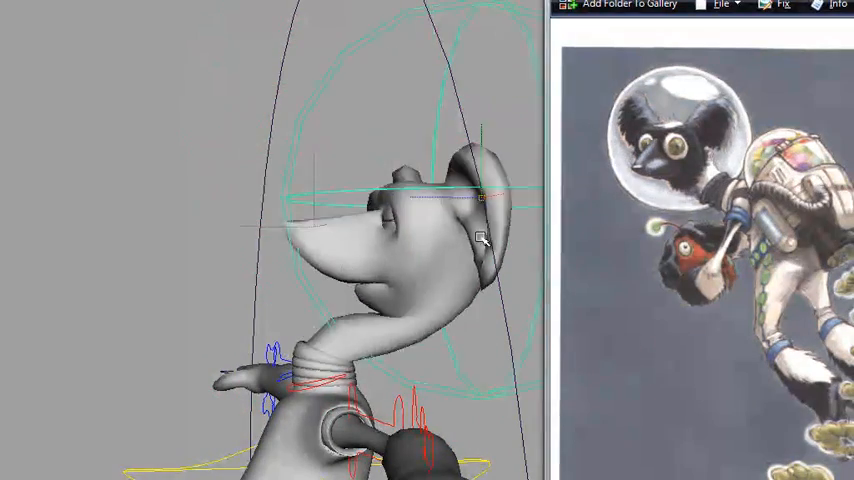
pyautogui.moveTo(480, 240); pyautogui.dragTo(256, 150)
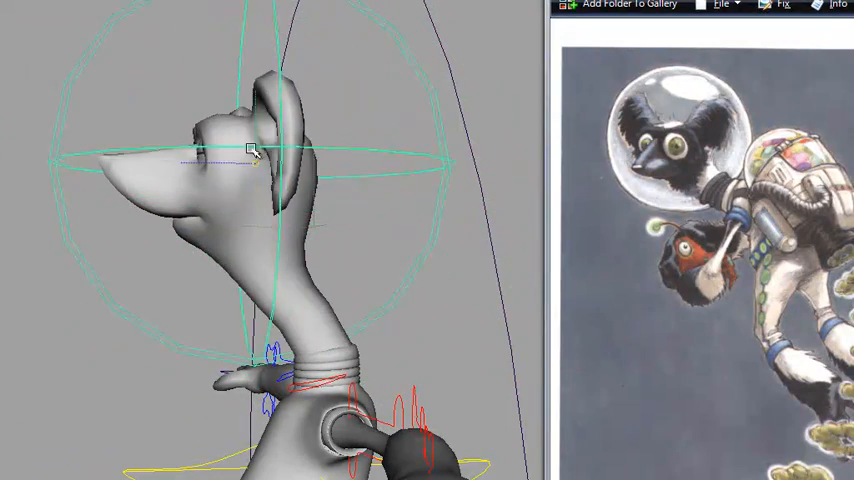
pyautogui.moveTo(252, 150); pyautogui.dragTo(296, 228)
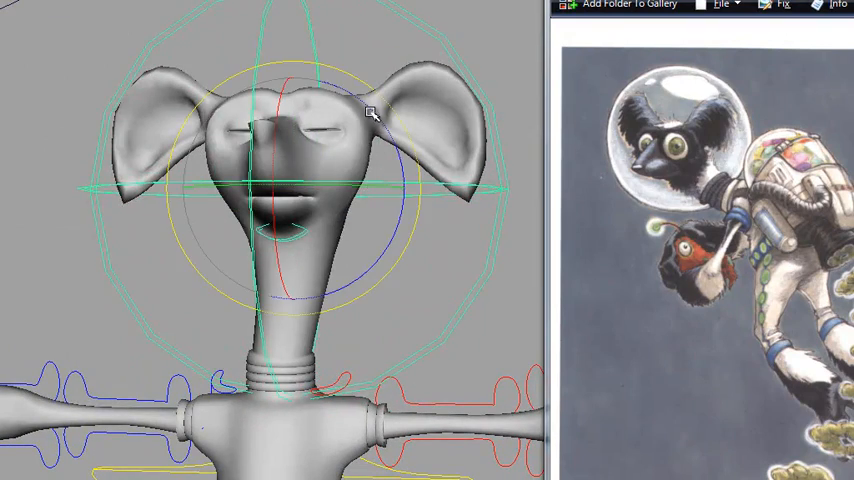
# Step: Rotate the head control to tilt the head to one side while the body stays in T-pose
pyautogui.moveTo(372, 112); pyautogui.dragTo(336, 170)
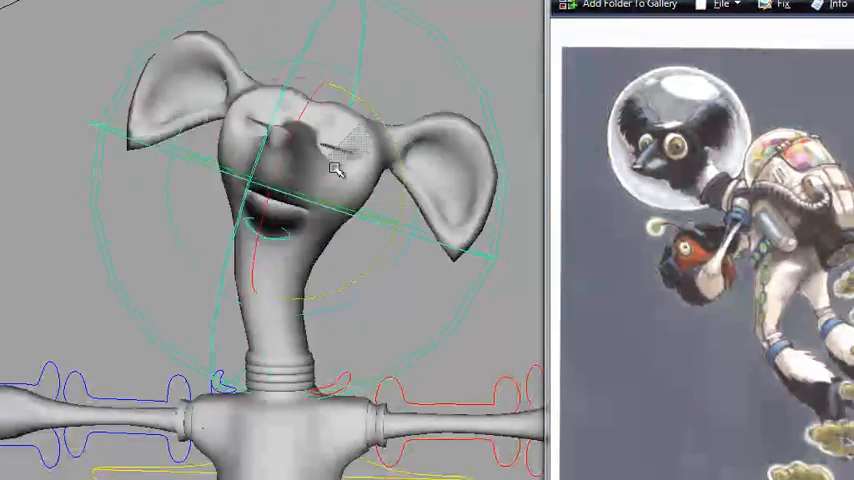
pyautogui.moveTo(338, 168); pyautogui.dragTo(380, 130)
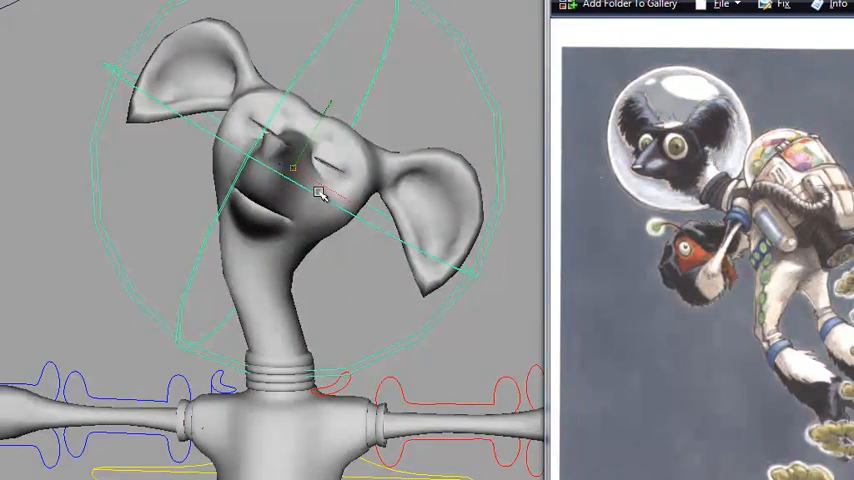
pyautogui.moveTo(320, 196); pyautogui.dragTo(304, 204)
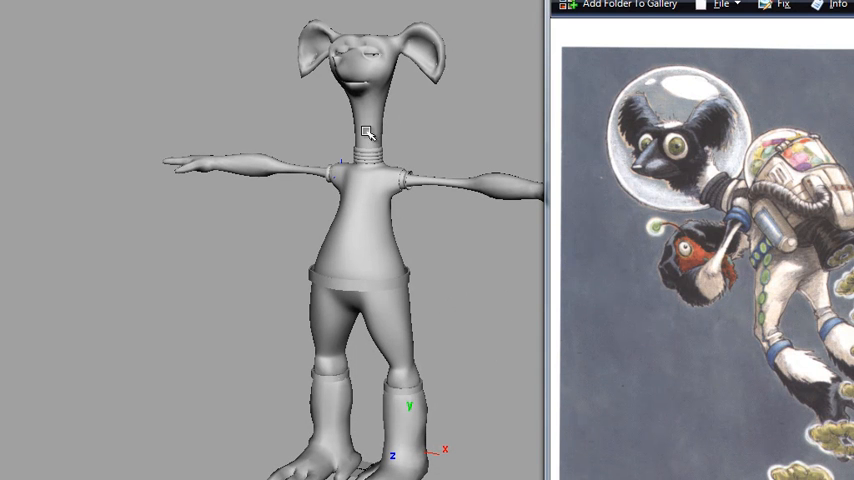
pyautogui.moveTo(408, 448)
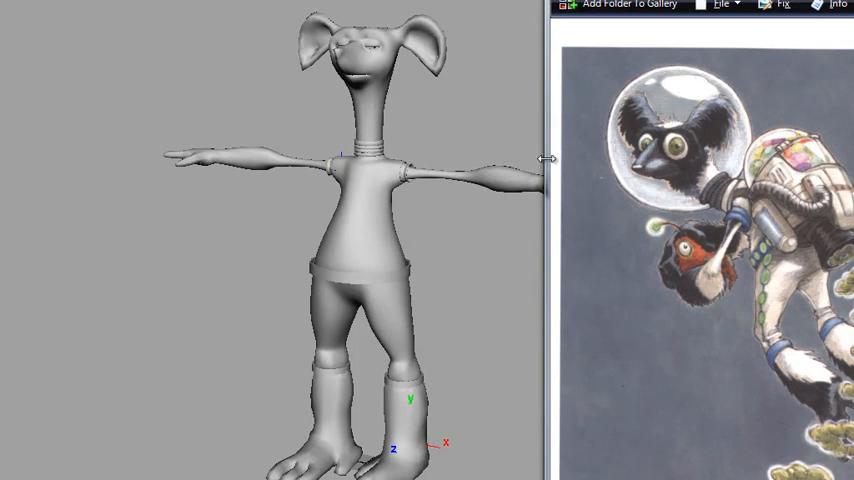
pyautogui.moveTo(414, 348)
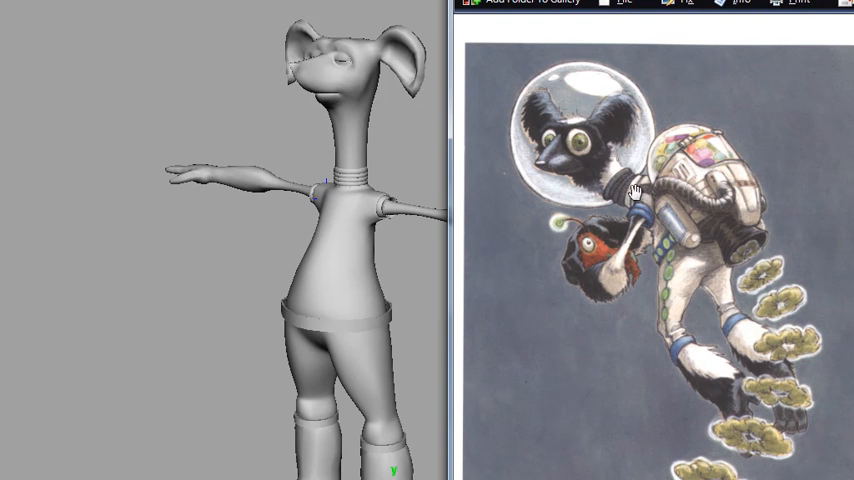
pyautogui.moveTo(580, 148)
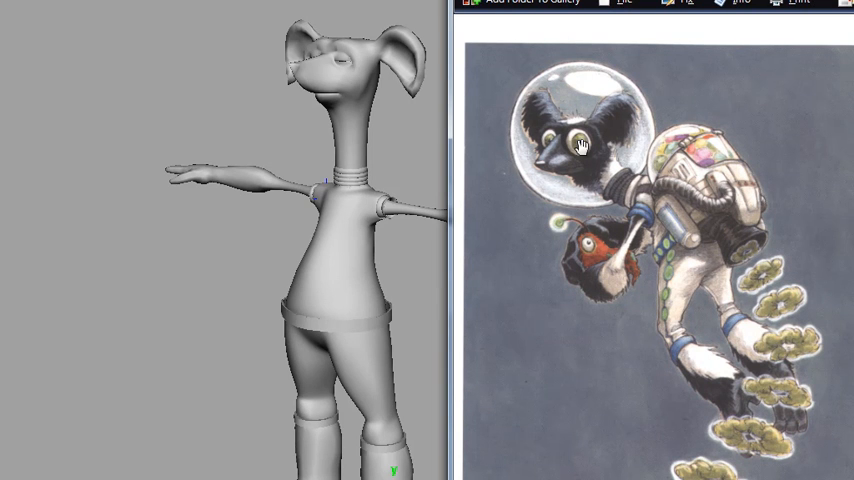
pyautogui.moveTo(702, 200)
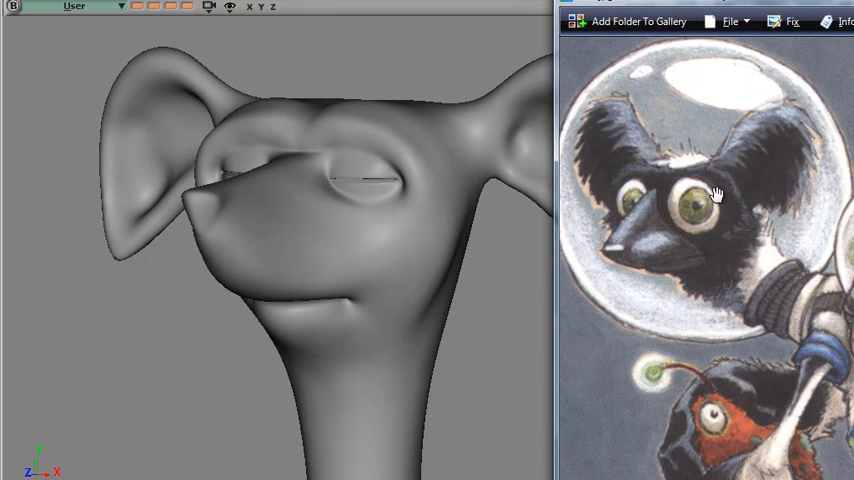
pyautogui.moveTo(636, 236)
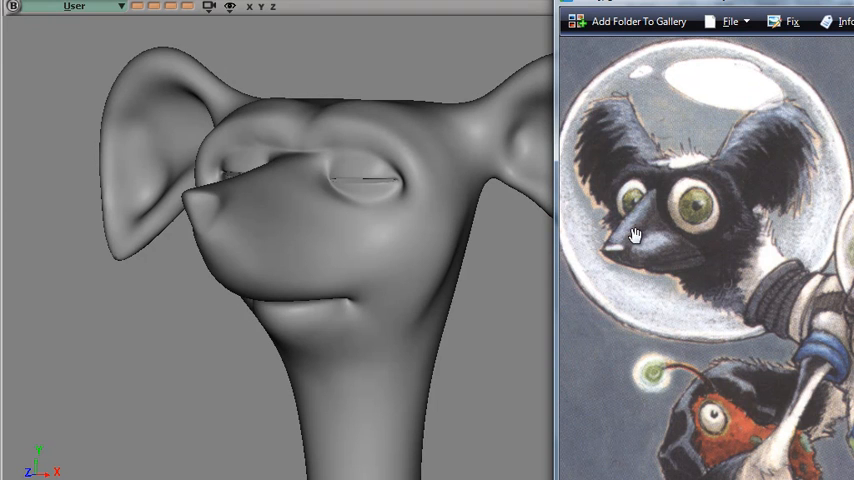
pyautogui.moveTo(658, 204)
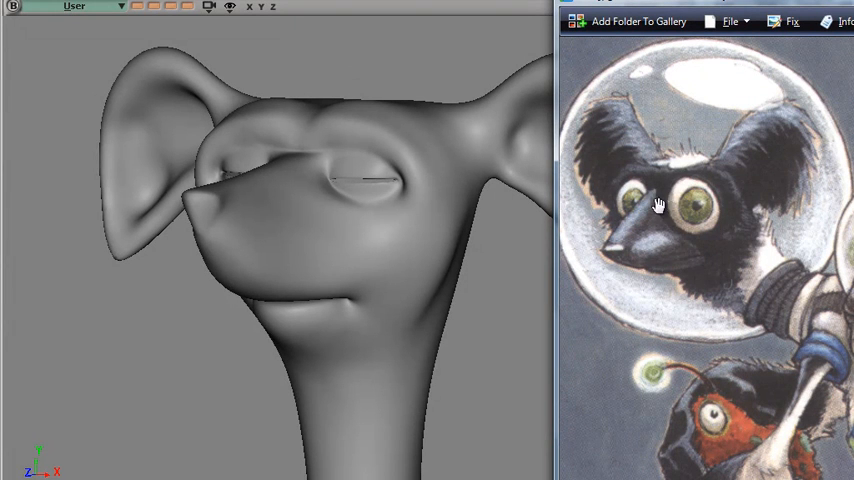
pyautogui.moveTo(672, 264)
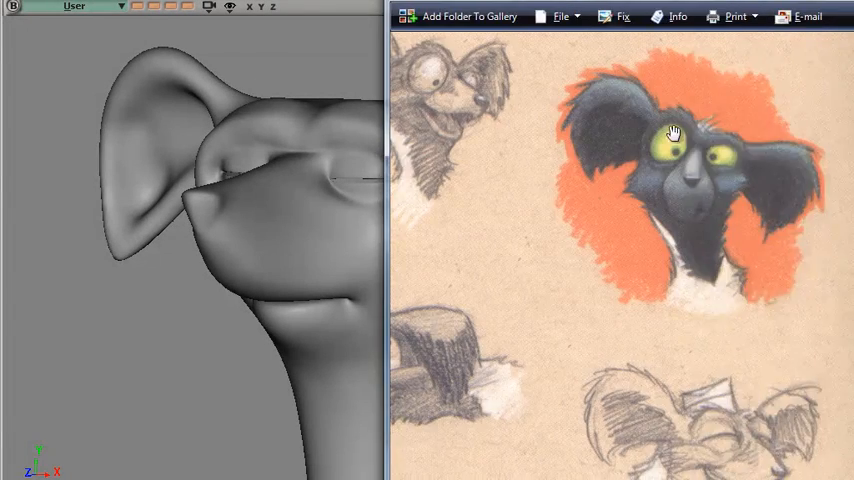
pyautogui.moveTo(696, 160)
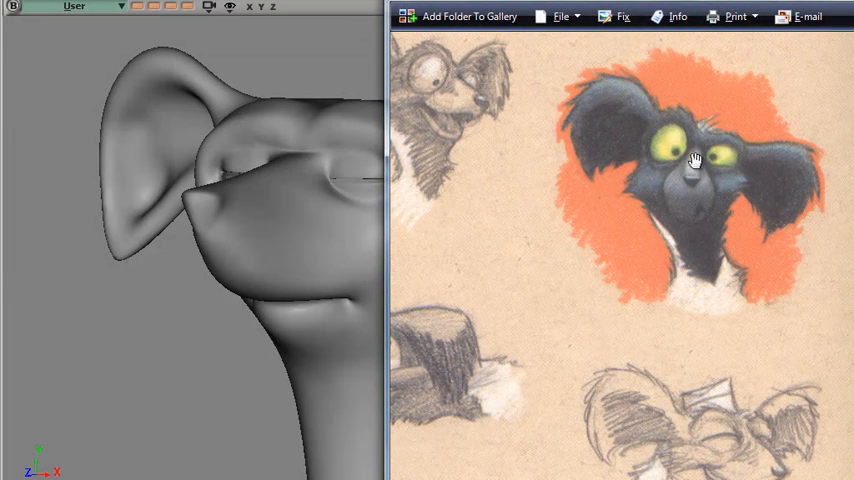
pyautogui.moveTo(712, 224)
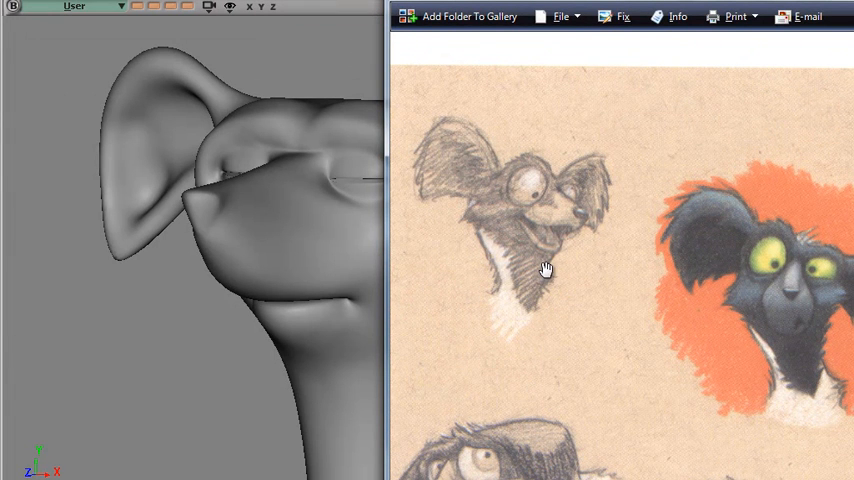
pyautogui.moveTo(612, 296)
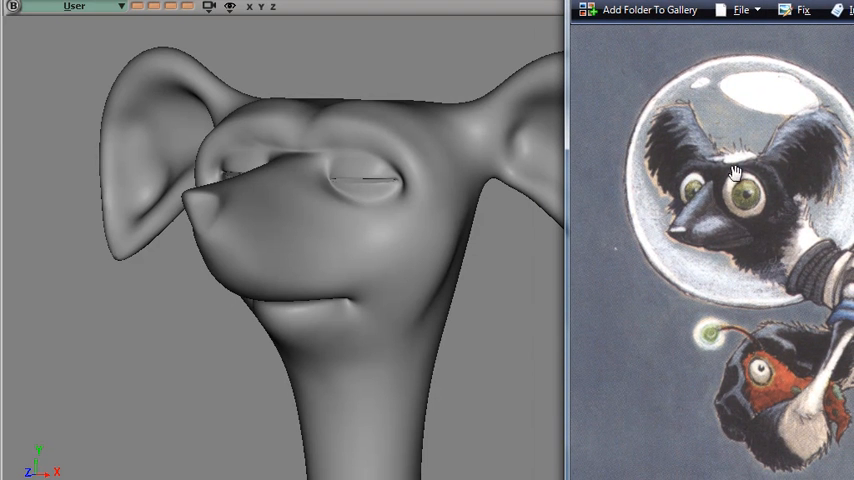
pyautogui.moveTo(472, 228)
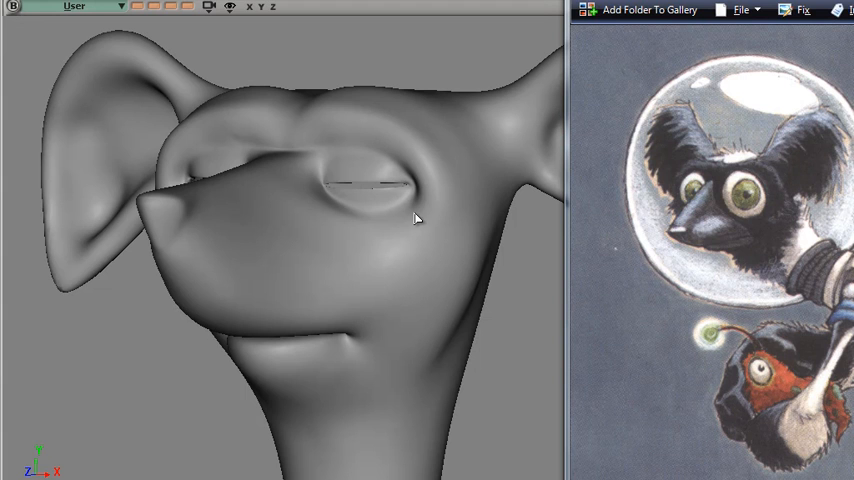
pyautogui.moveTo(420, 196)
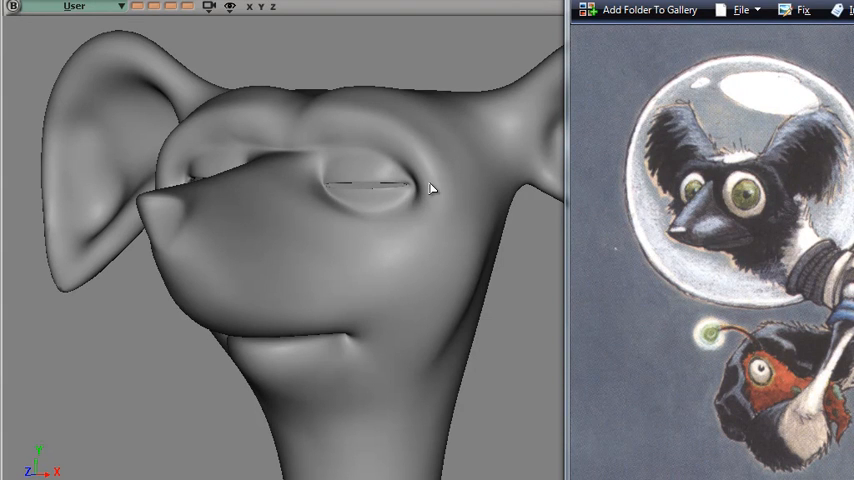
pyautogui.moveTo(368, 164)
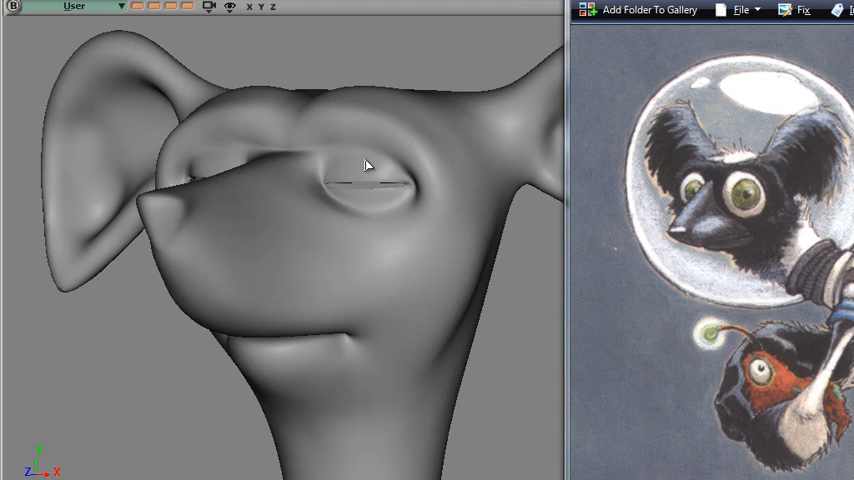
pyautogui.moveTo(378, 148)
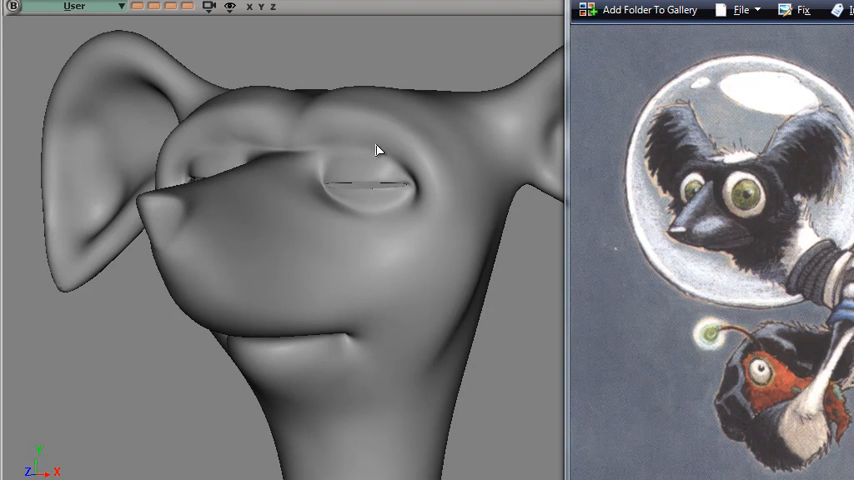
pyautogui.moveTo(464, 152)
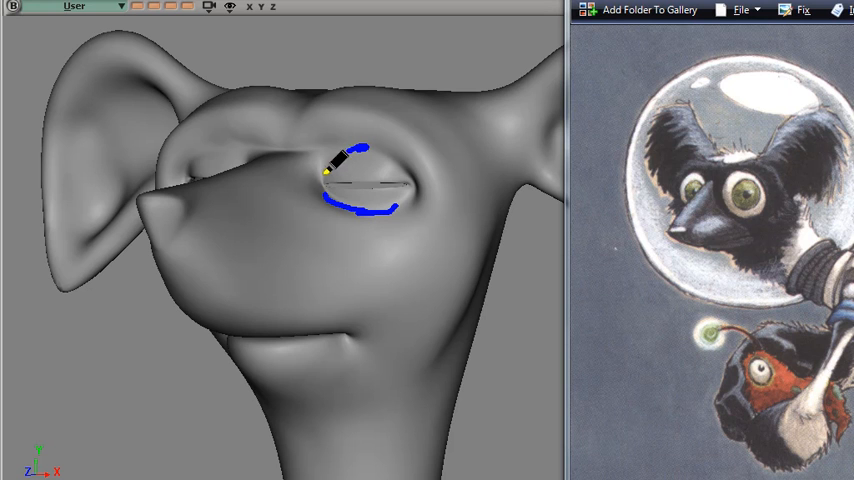
# Step: Draw large pen circles around the eye showing how much bigger it should become
pyautogui.moveTo(344, 164); pyautogui.dragTo(416, 164)
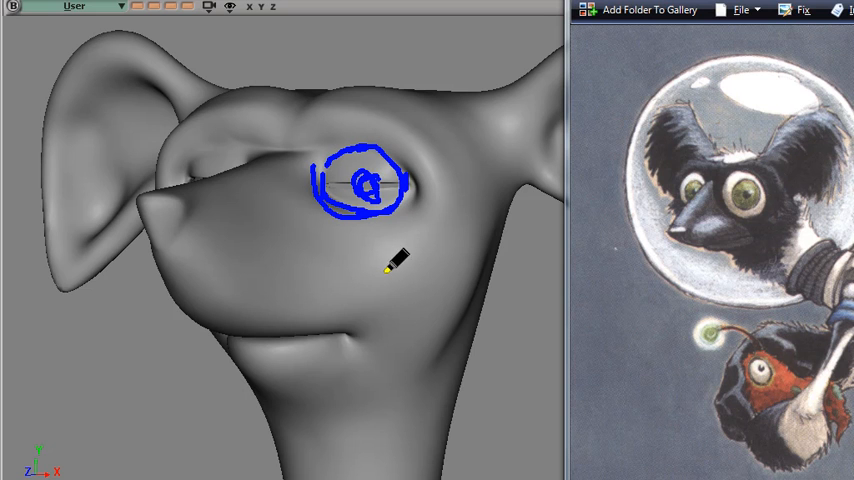
pyautogui.moveTo(290, 230)
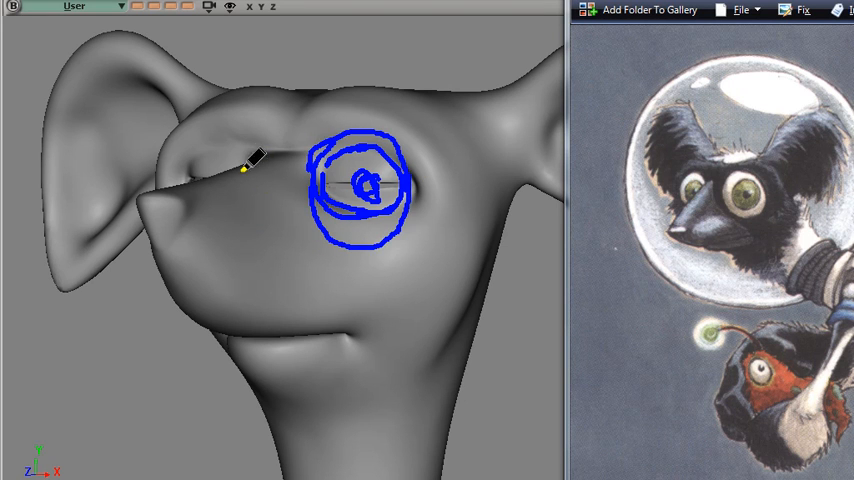
pyautogui.moveTo(250, 160); pyautogui.dragTo(362, 240)
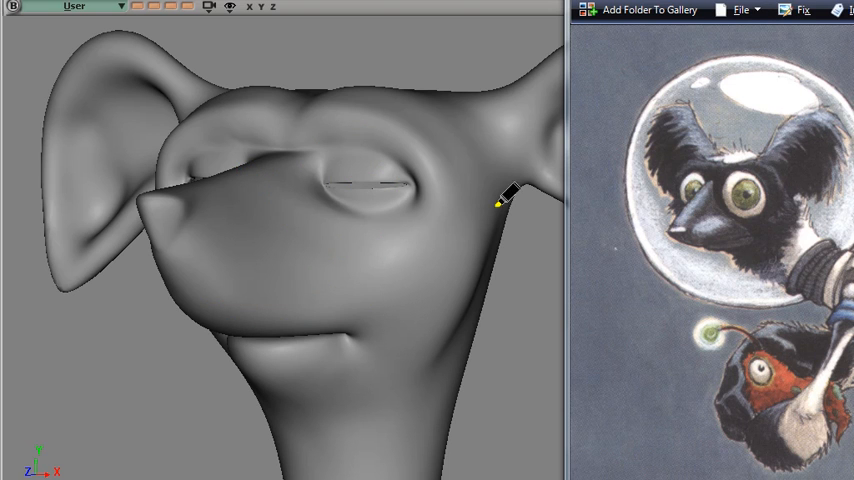
pyautogui.moveTo(308, 260)
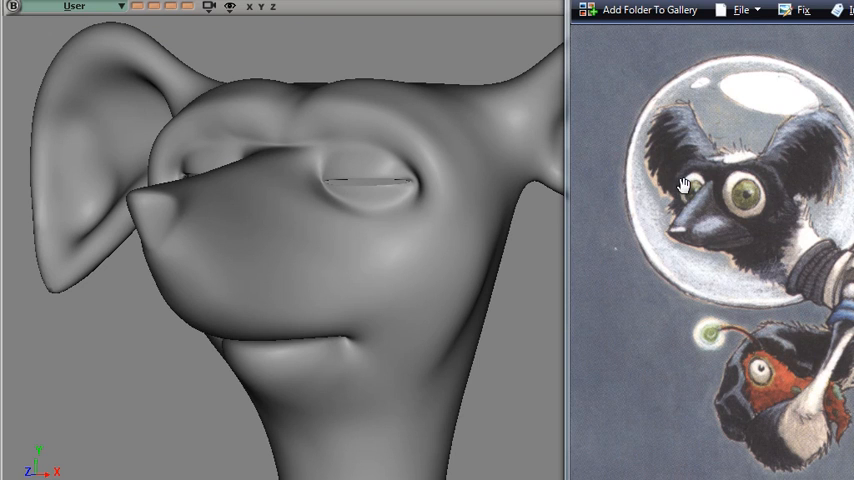
pyautogui.moveTo(136, 162)
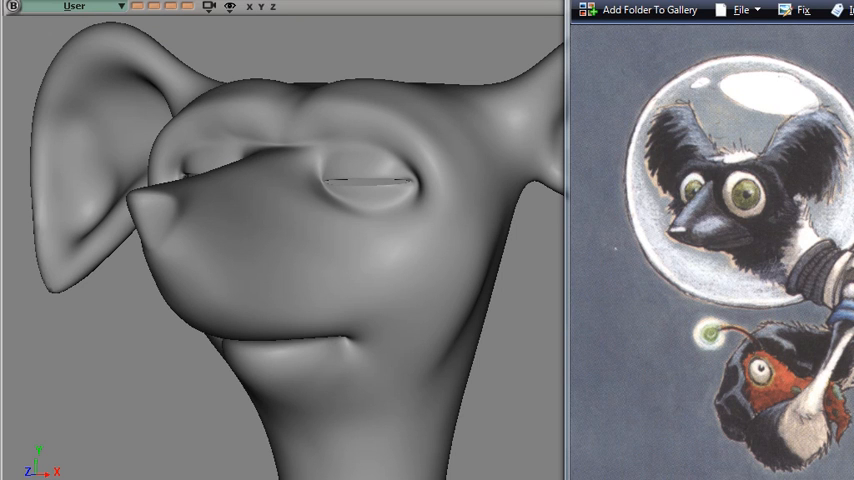
# Step: Sketch pen arcs along the snout and brow and a wider contour around eye and cheek
pyautogui.moveTo(196, 100); pyautogui.dragTo(148, 160)
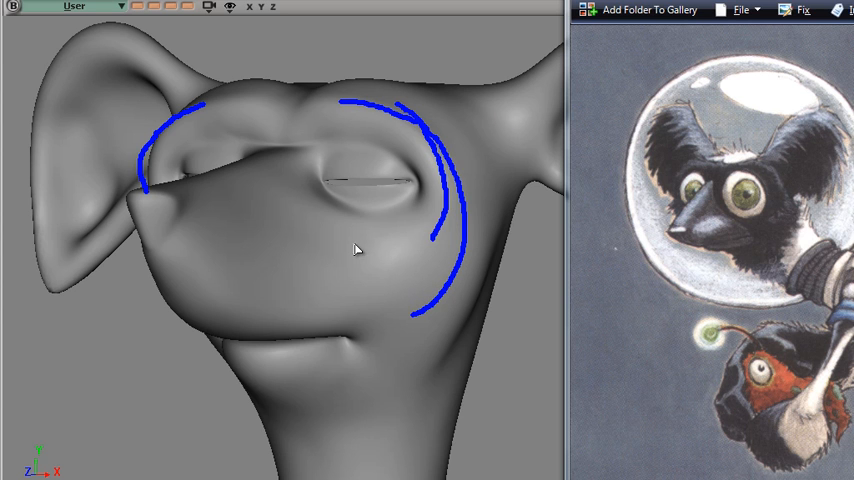
pyautogui.moveTo(356, 250); pyautogui.dragTo(318, 248)
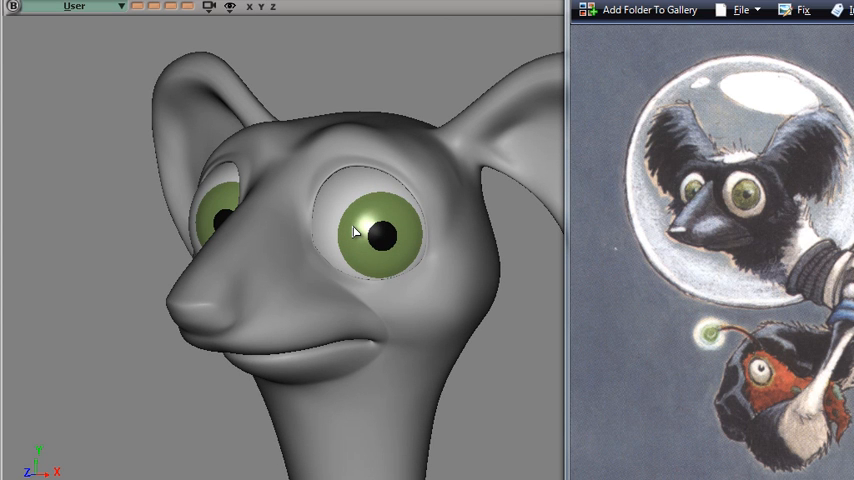
pyautogui.moveTo(390, 284)
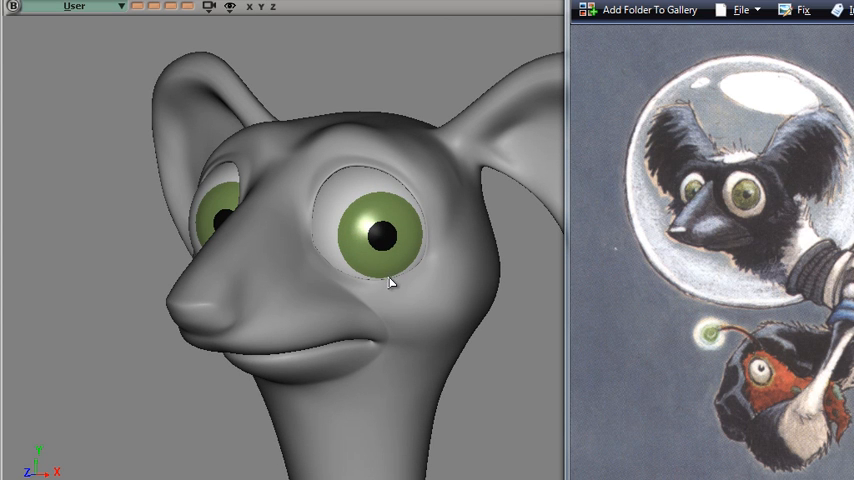
pyautogui.moveTo(422, 256)
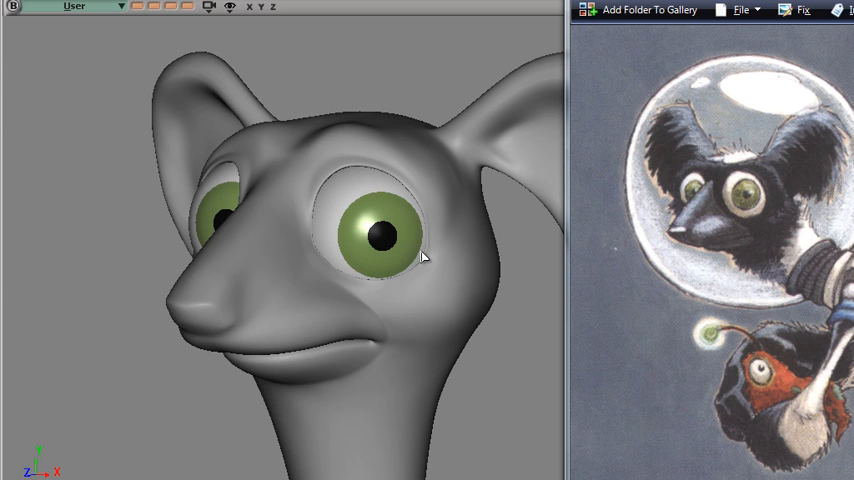
pyautogui.moveTo(444, 276)
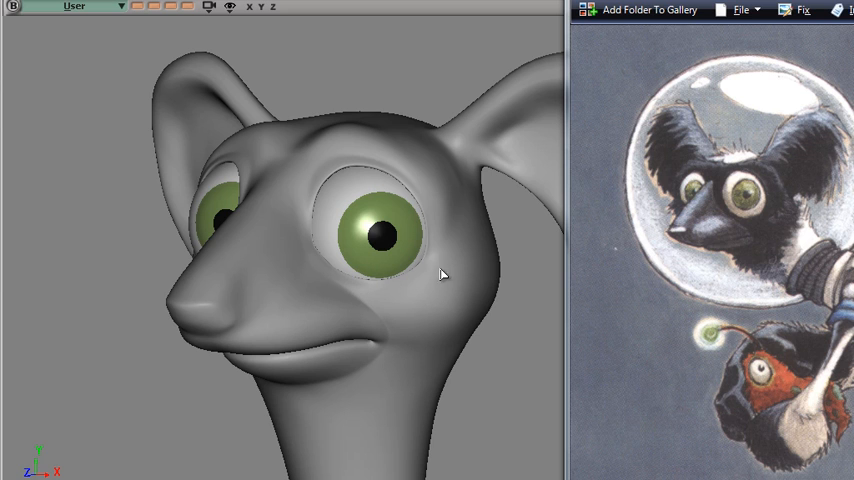
pyautogui.moveTo(738, 220)
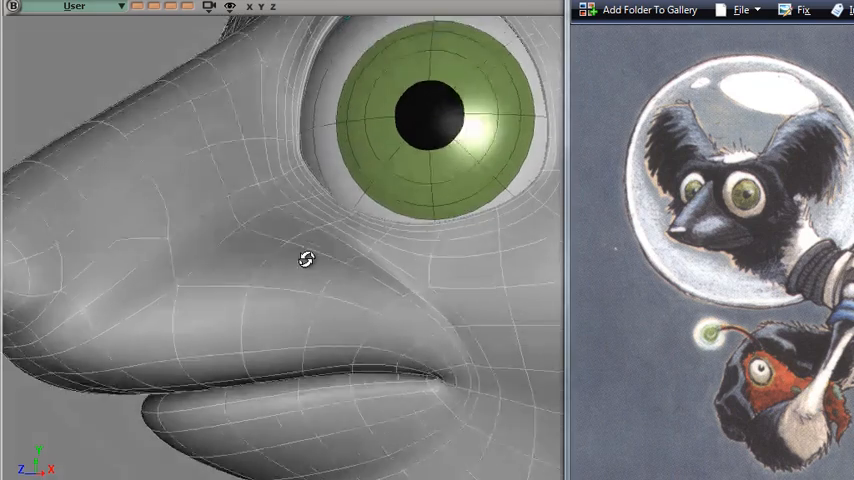
# Step: Tumble under the snout, then back to a front view of the whole head wireframe
pyautogui.moveTo(308, 260); pyautogui.dragTo(390, 296)
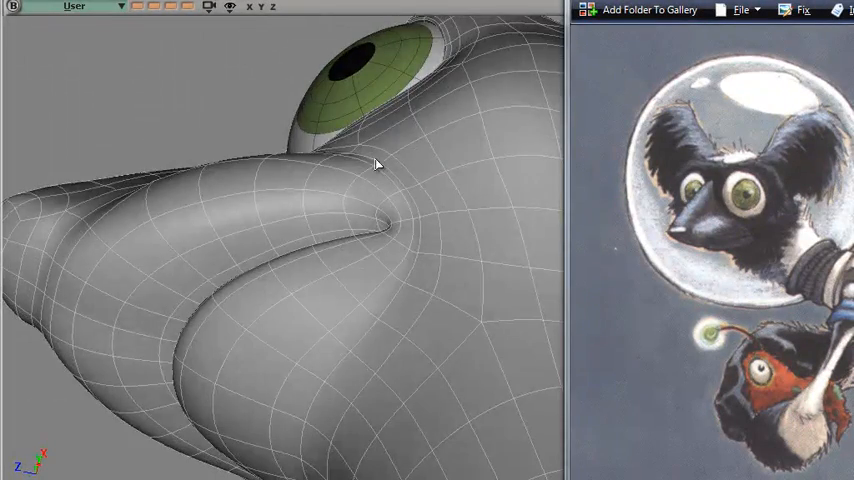
pyautogui.moveTo(378, 164); pyautogui.dragTo(392, 334)
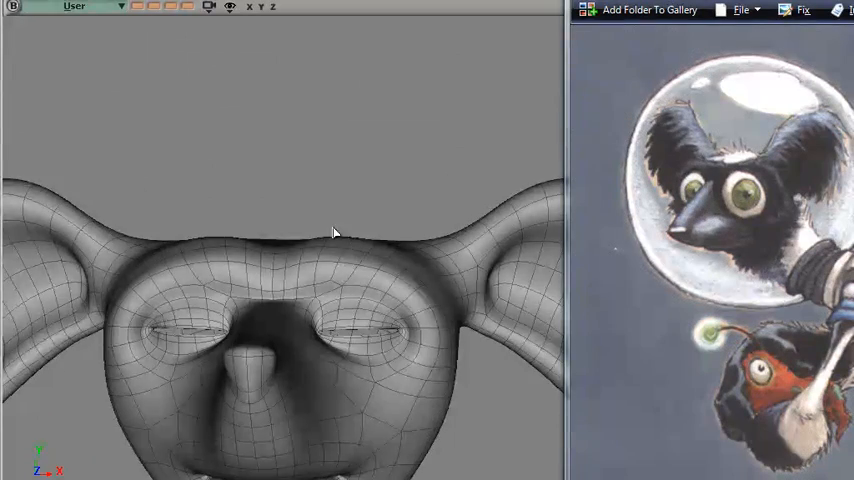
# Step: Tumble the camera to the head's side profile toward the eye socket beside the snout
pyautogui.moveTo(336, 232); pyautogui.dragTo(260, 296)
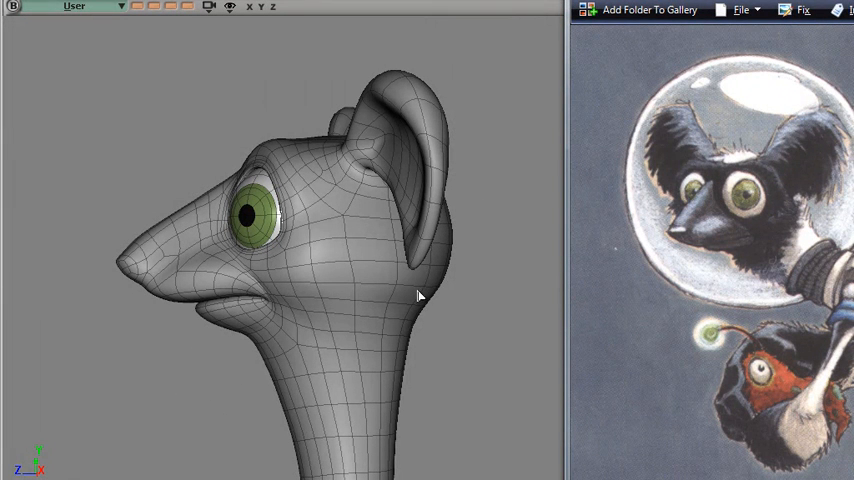
pyautogui.moveTo(424, 262)
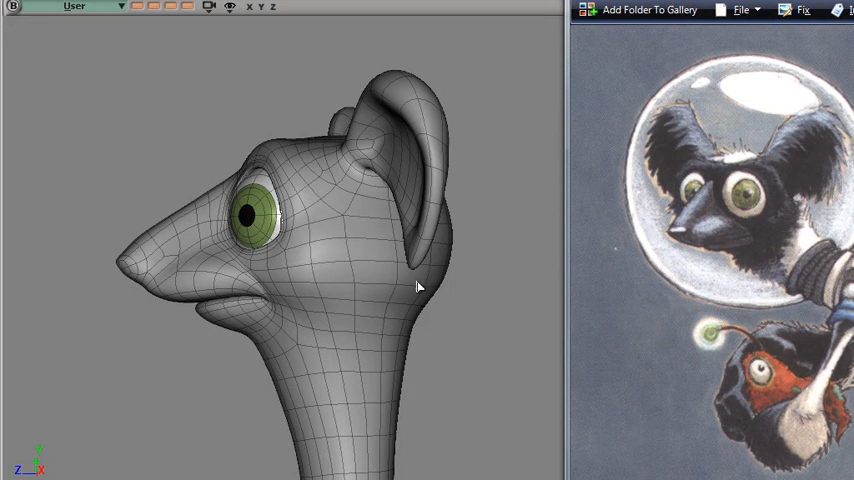
pyautogui.moveTo(456, 326)
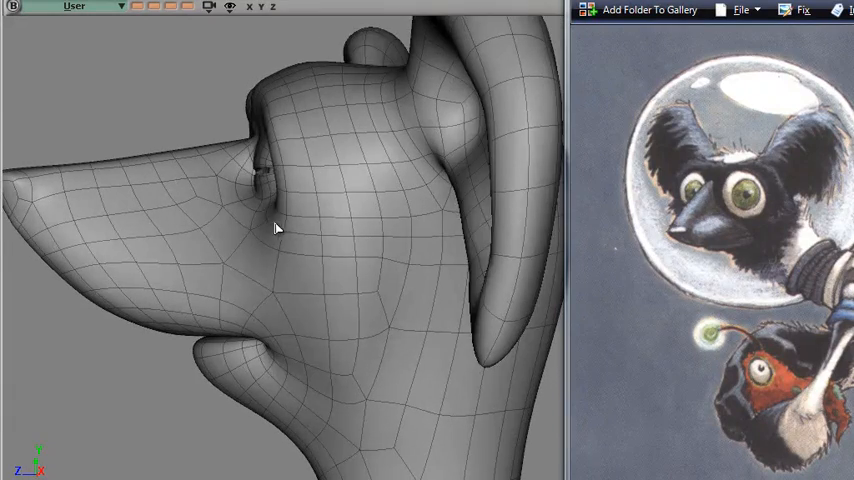
# Step: Tumble the head mesh through three-quarter, underneath and straight-on front views
pyautogui.moveTo(276, 228); pyautogui.dragTo(328, 140)
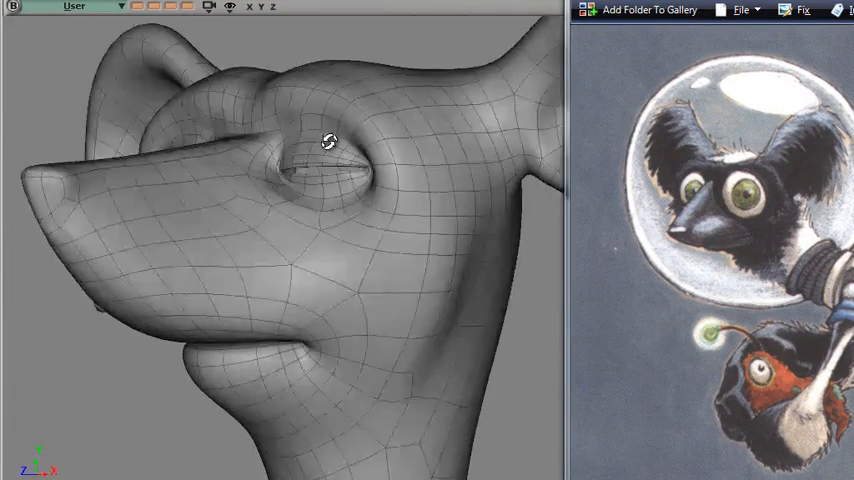
pyautogui.moveTo(328, 140); pyautogui.dragTo(388, 216)
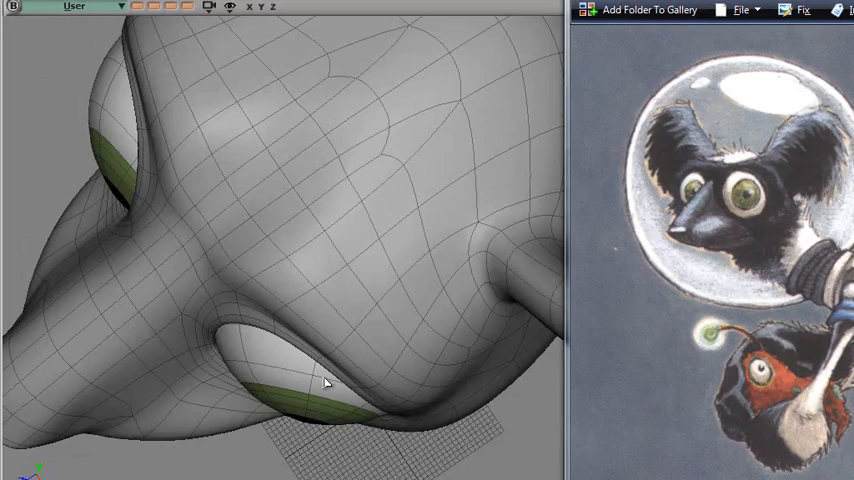
pyautogui.moveTo(324, 382); pyautogui.dragTo(392, 372)
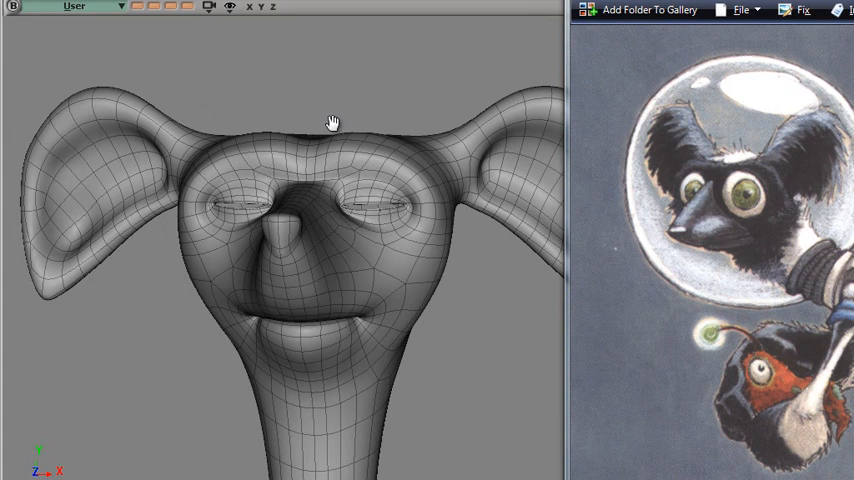
# Step: Pull back to see the whole face with eyes, then orbit to a three-quarter front view
pyautogui.moveTo(188, 148); pyautogui.dragTo(466, 136)
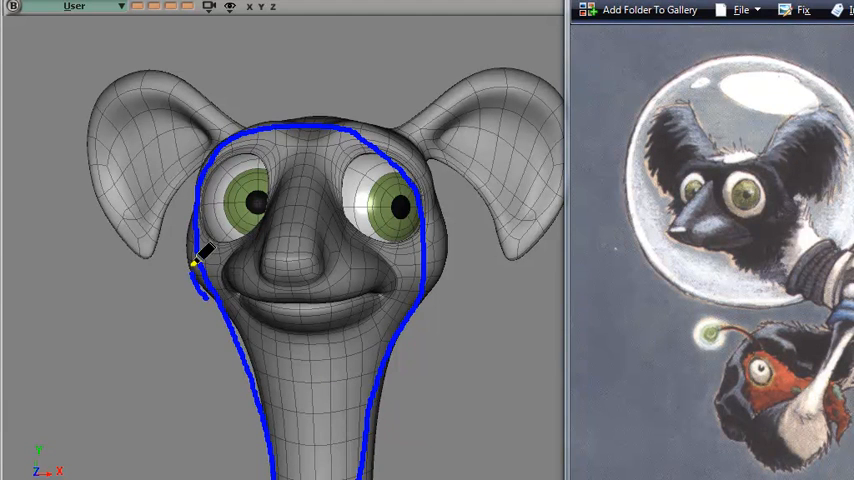
pyautogui.moveTo(200, 264); pyautogui.dragTo(480, 136)
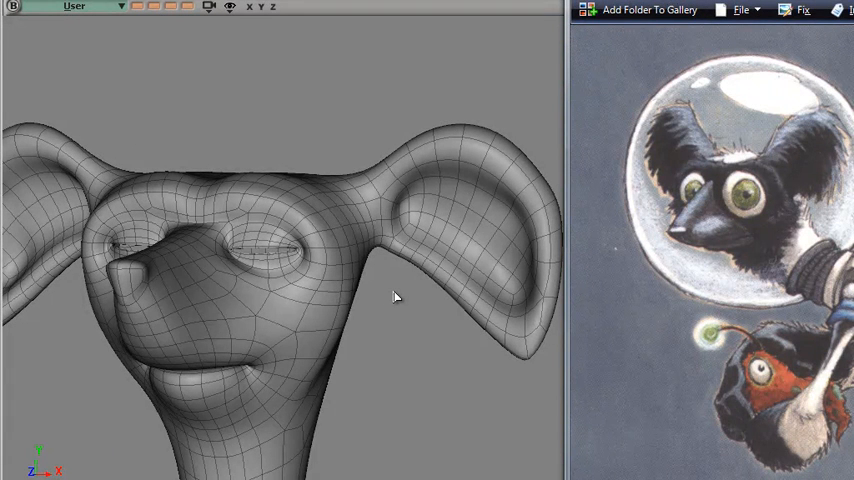
pyautogui.moveTo(392, 292)
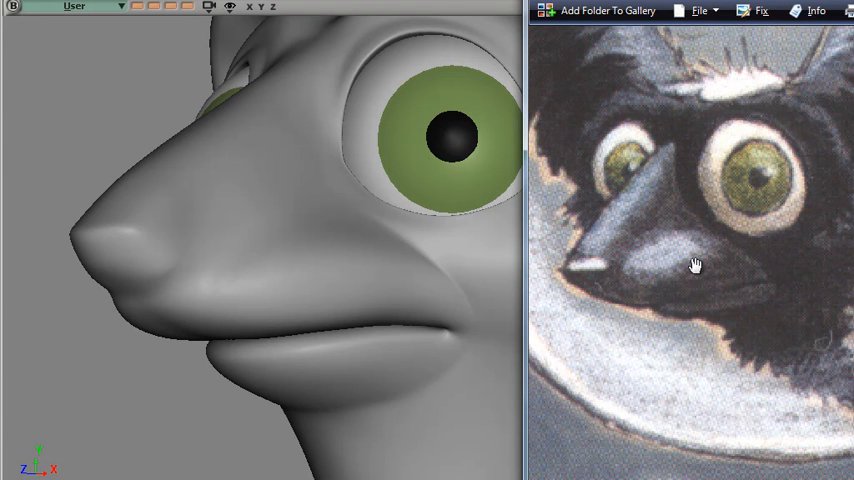
pyautogui.moveTo(700, 244)
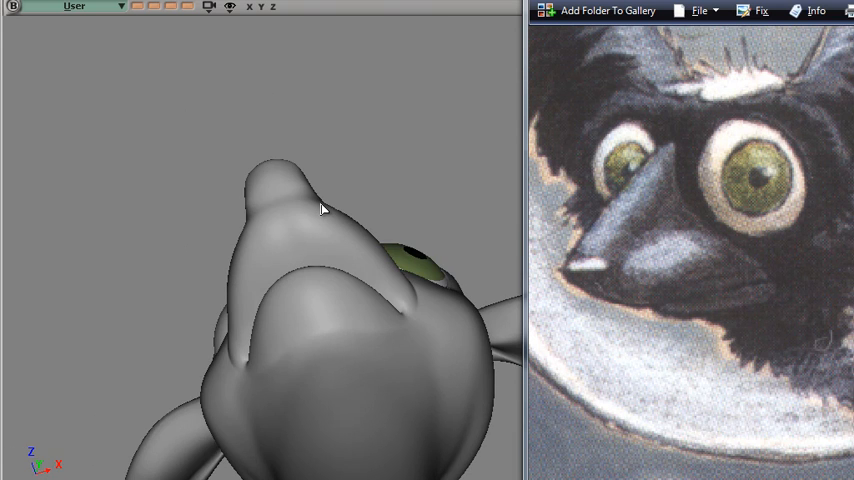
pyautogui.moveTo(322, 208); pyautogui.dragTo(296, 368)
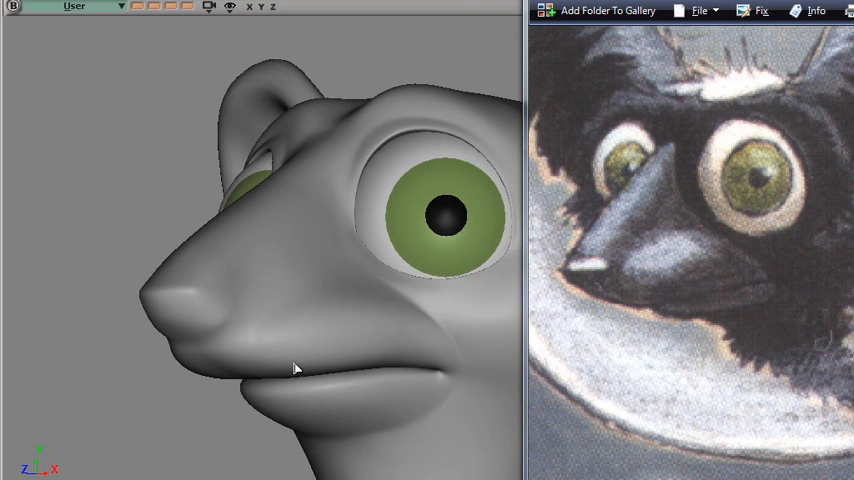